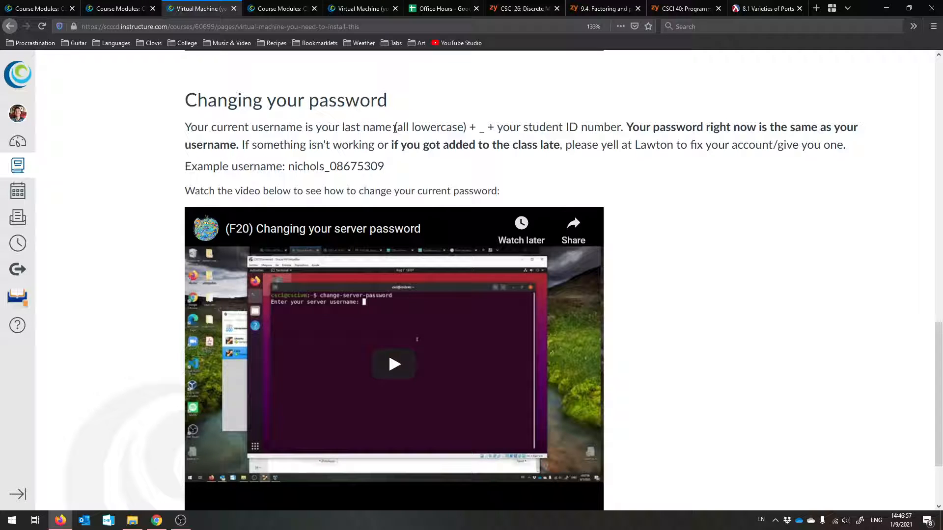
Step: Highlight the instructions' note about the starting password
{"action": "double_click", "coordinate": [429, 127]}
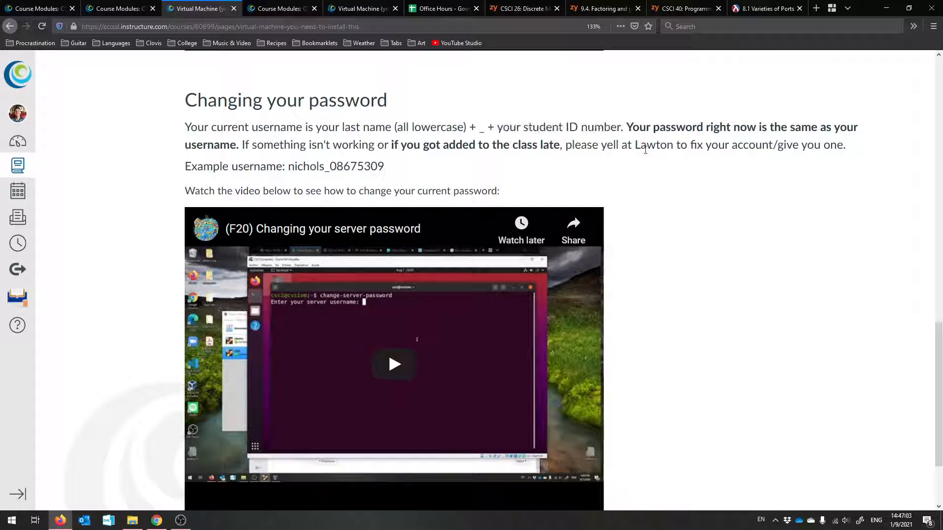
{"action": "mouse_move", "coordinate": [425, 161]}
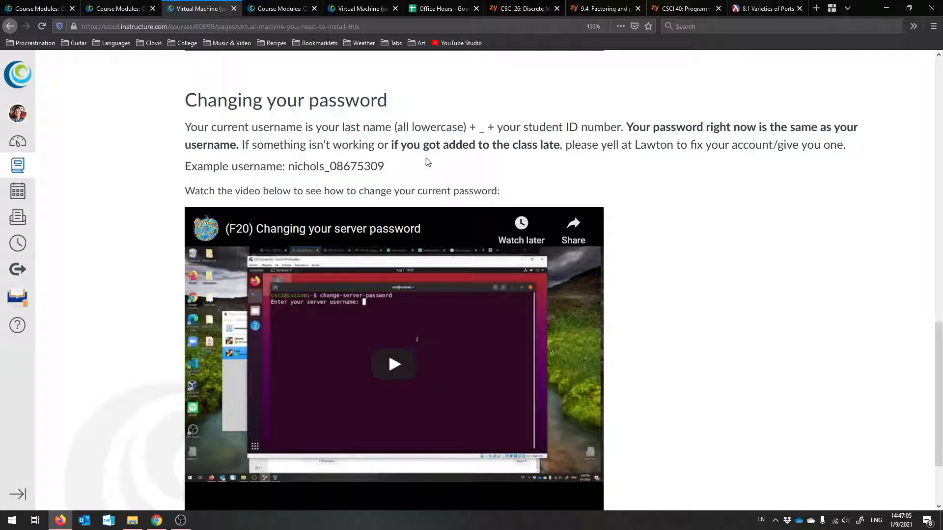
{"action": "double_click", "coordinate": [305, 166]}
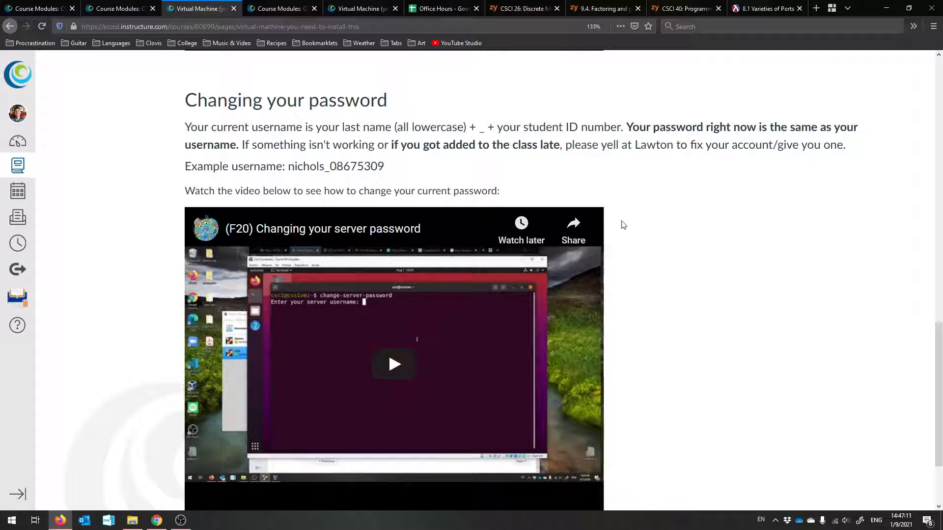
{"action": "mouse_move", "coordinate": [425, 156]}
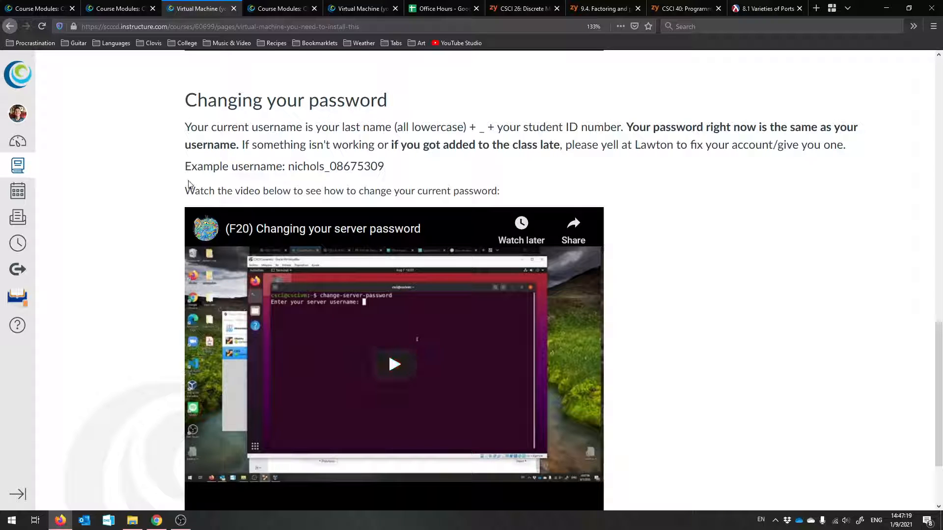
{"action": "mouse_move", "coordinate": [694, 241]}
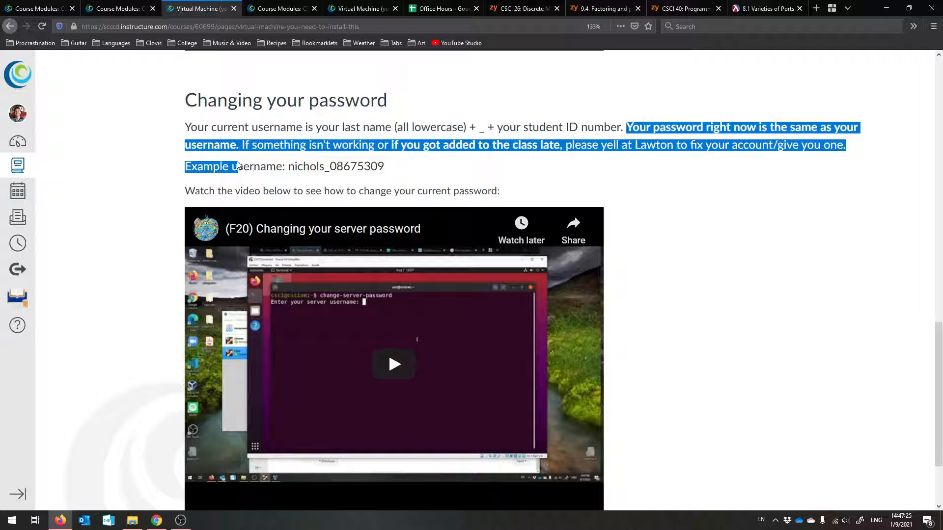
{"action": "left_click", "coordinate": [117, 154]}
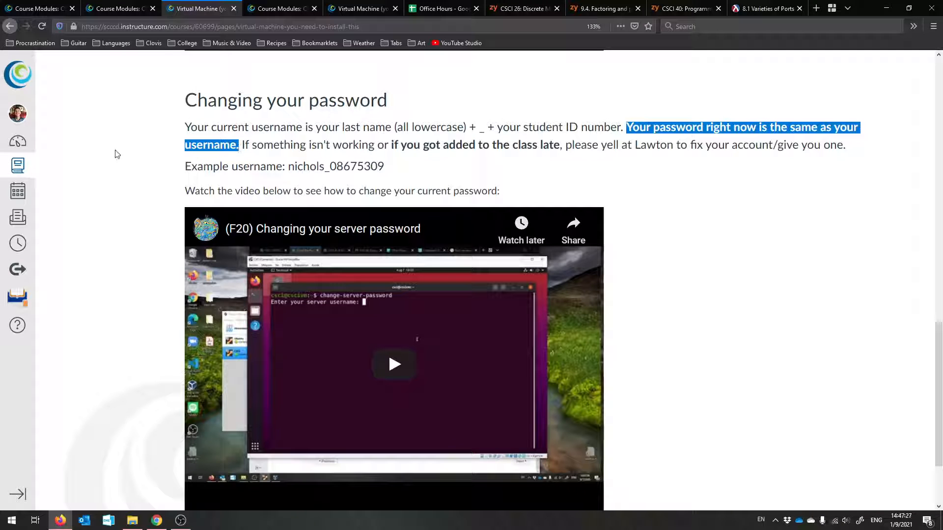
Step: In the Linux VM terminal, enter change-server-password at the prompt without running it
{"action": "left_click", "coordinate": [156, 520]}
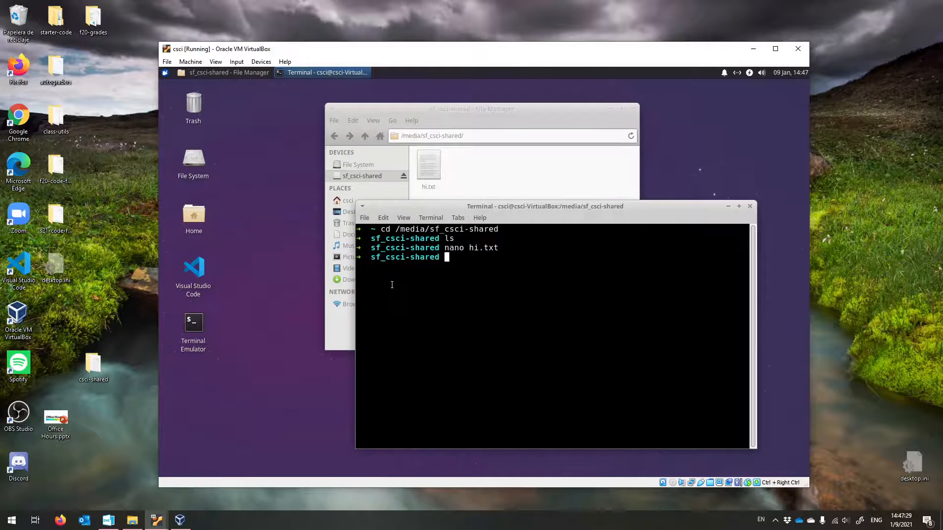
{"action": "mouse_move", "coordinate": [620, 344]}
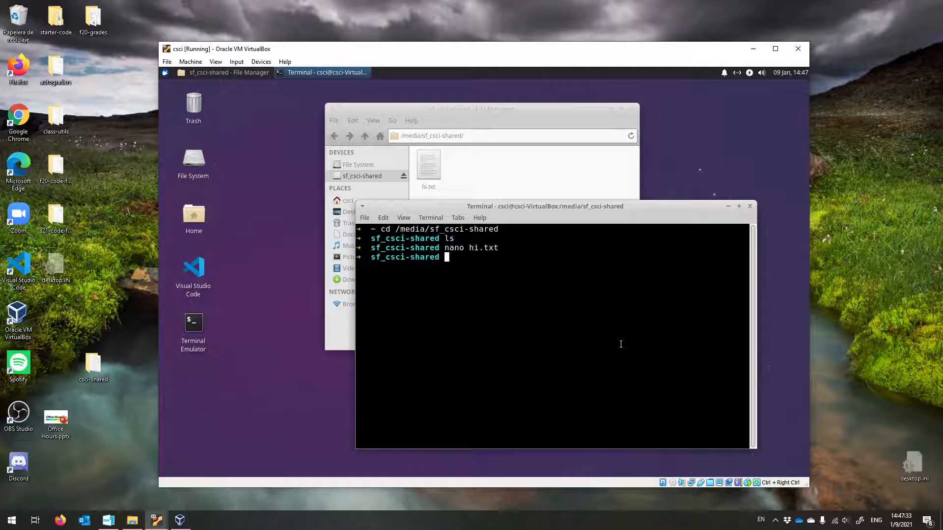
{"action": "type", "text": "change-ser"}
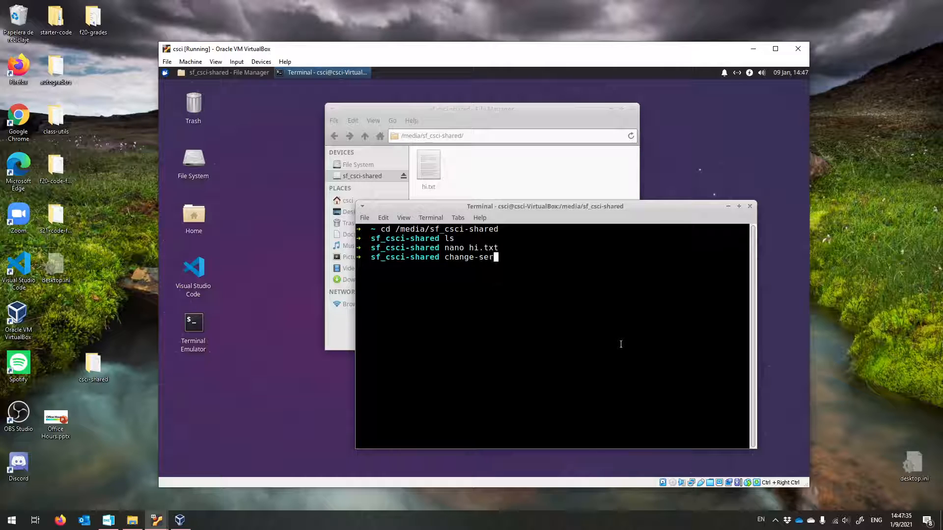
{"action": "type", "text": "ver-password"}
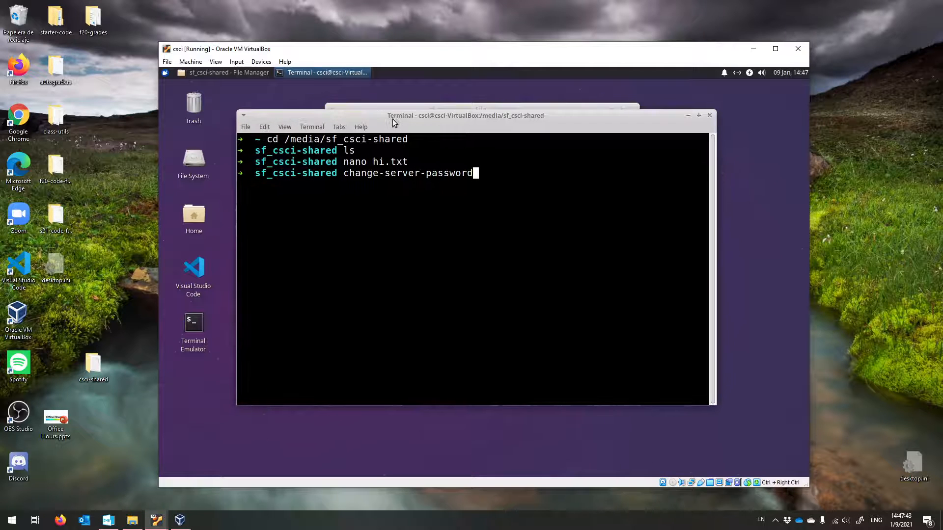
Step: Run change-server-password and submit the username test_08675309
{"action": "key", "text": "Return"}
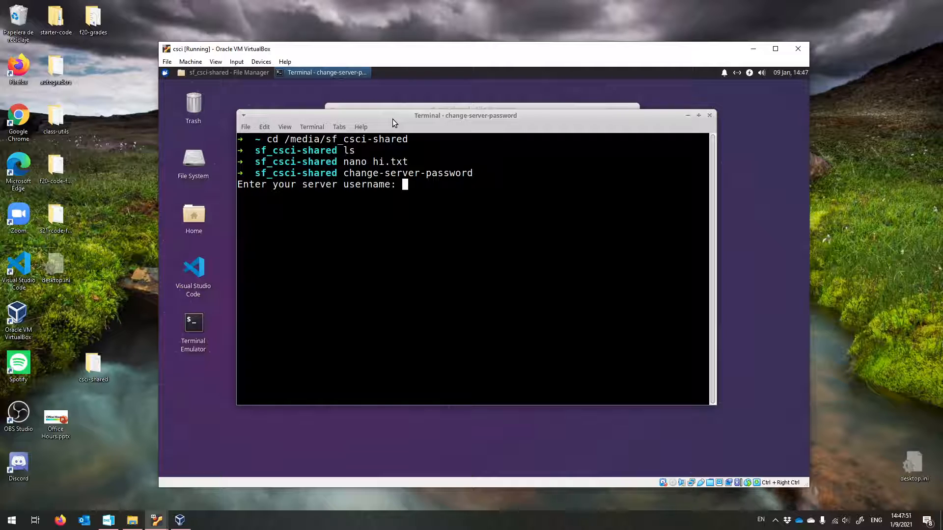
{"action": "type", "text": "test_08675"}
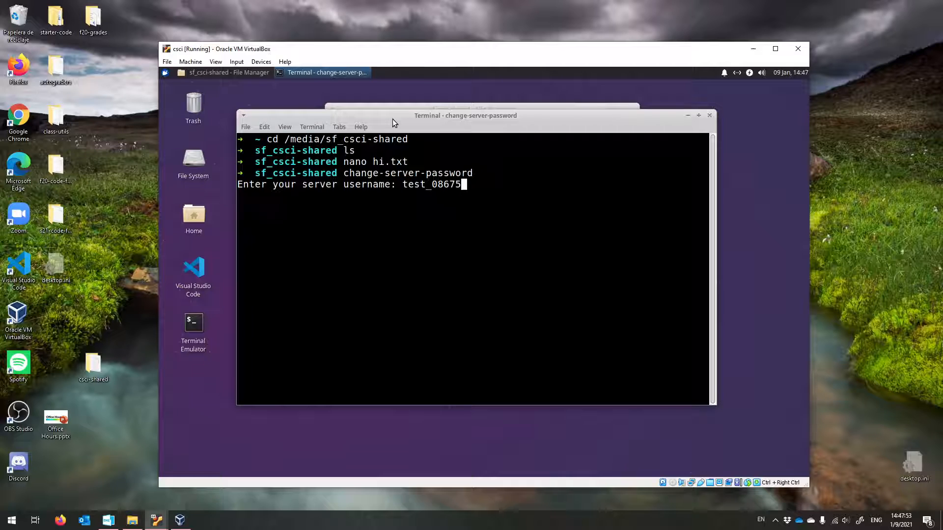
{"action": "type", "text": "309"}
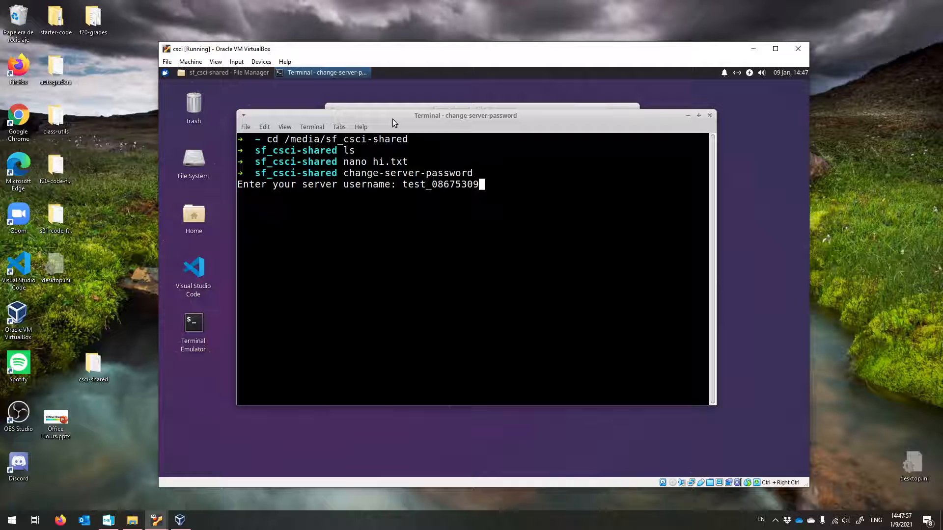
{"action": "key", "text": "Return"}
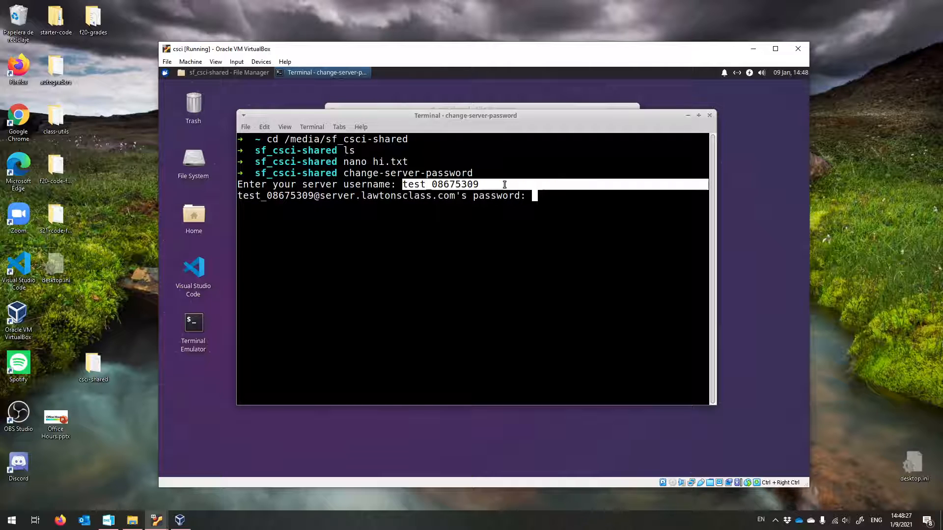
Step: Enter the server login password for test_08675309
{"action": "key", "text": "Return"}
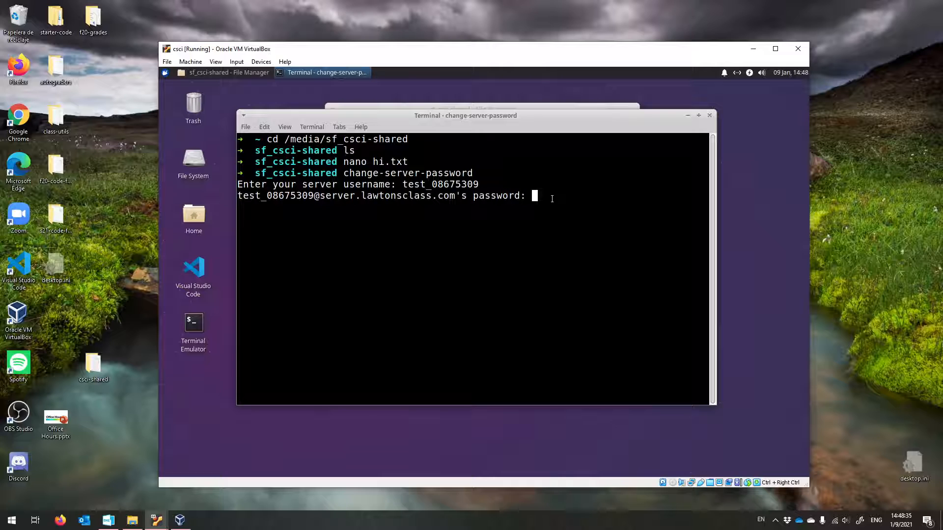
{"action": "key", "text": "Return"}
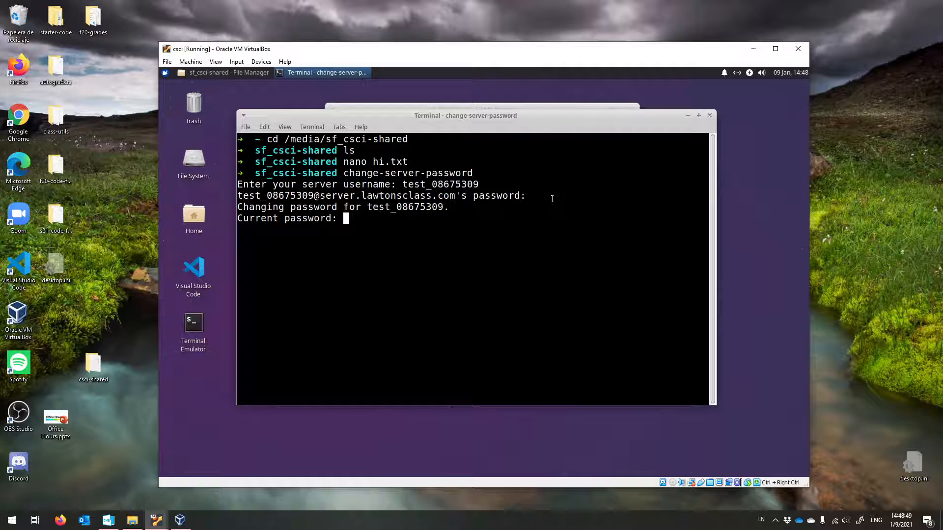
Step: Submit the current password, the new password, and two retypes of the new password
{"action": "key", "text": "Return"}
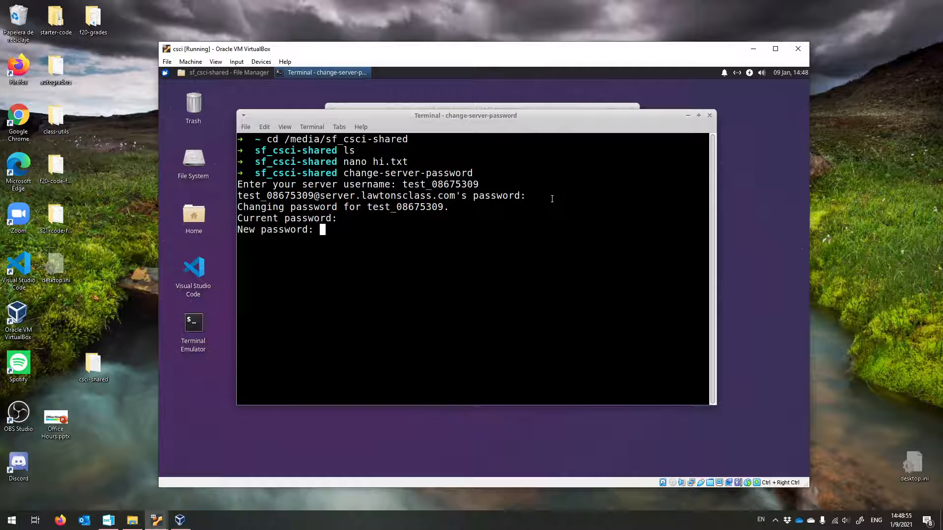
{"action": "key", "text": "Return"}
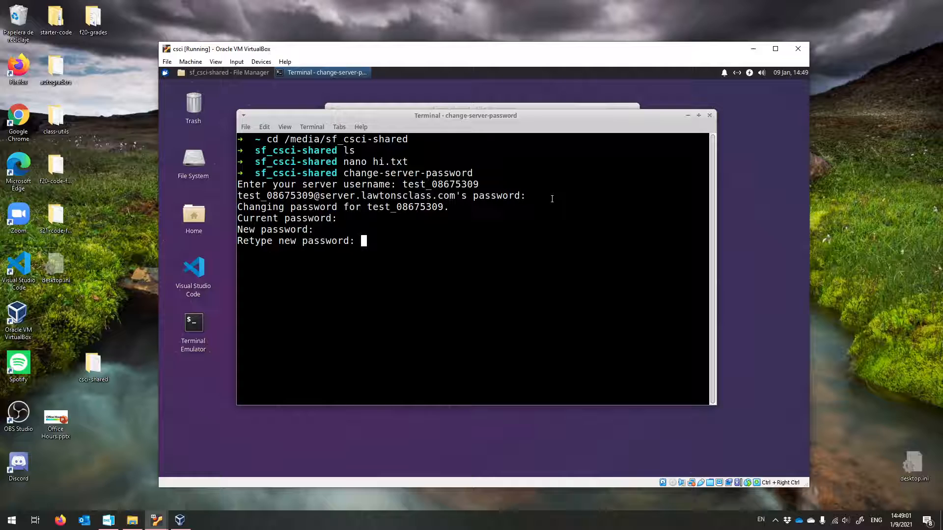
{"action": "key", "text": "Return"}
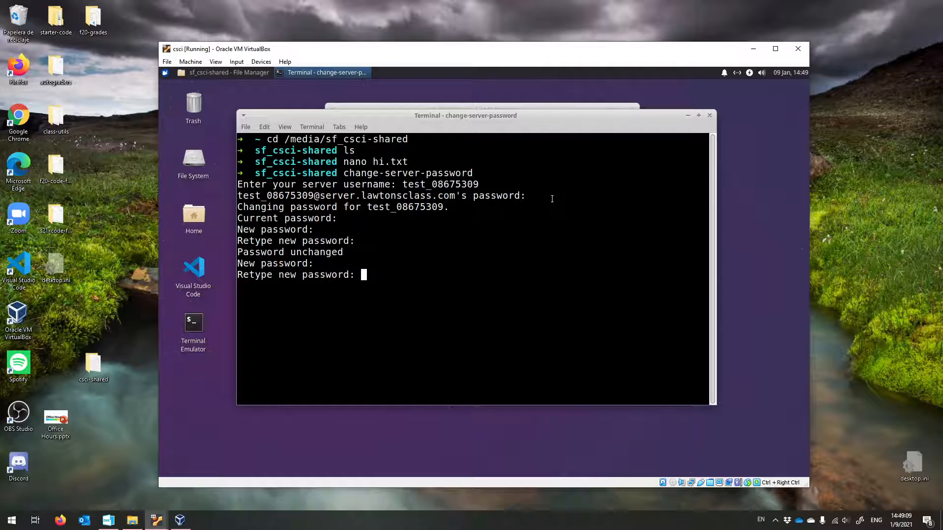
{"action": "key", "text": "Return"}
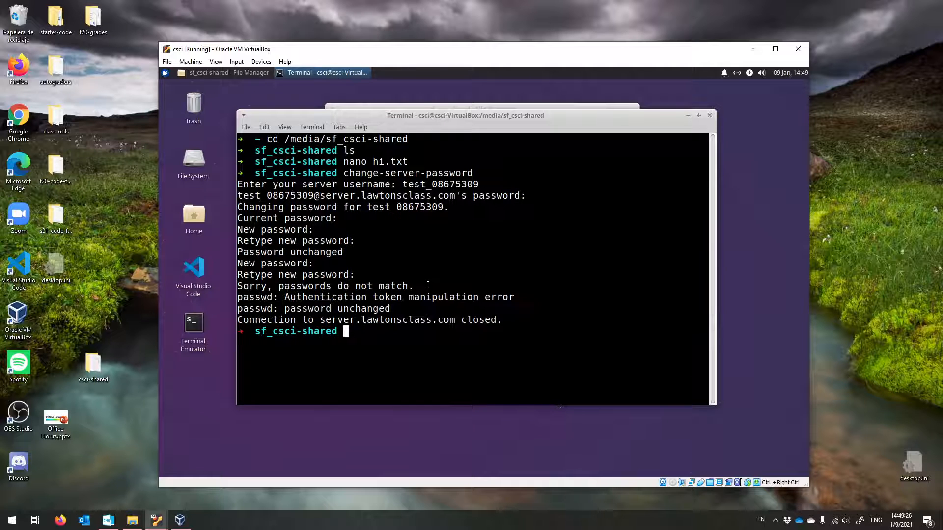
{"action": "mouse_move", "coordinate": [368, 239]}
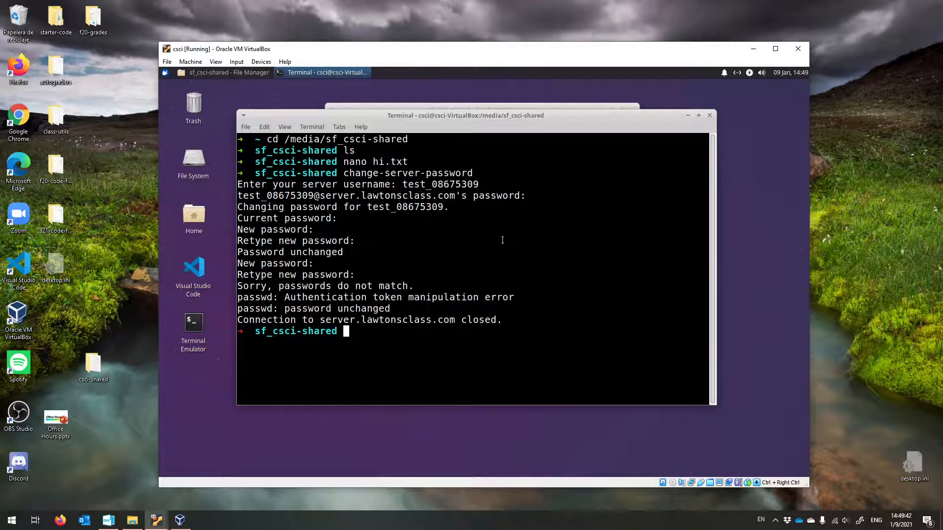
Step: Switch back to the Canvas 'Changing your password' page in Firefox
{"action": "left_click", "coordinate": [59, 520]}
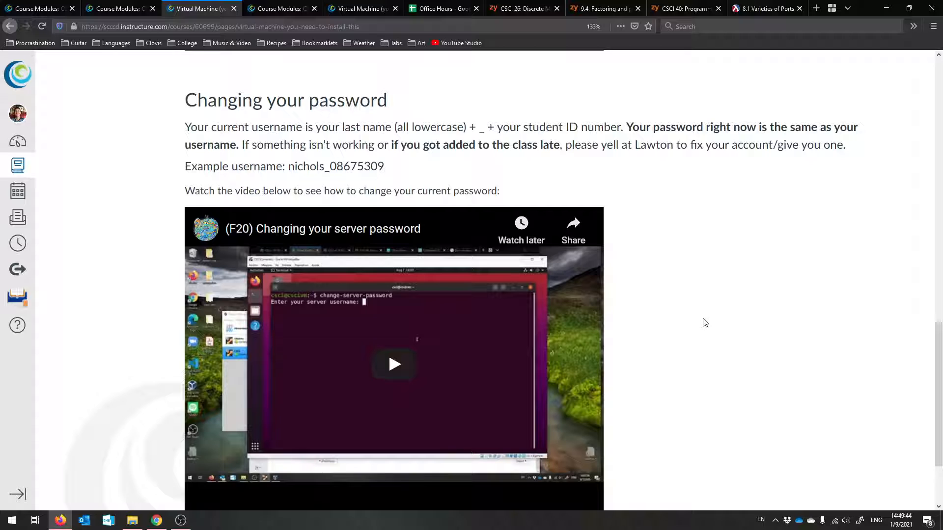